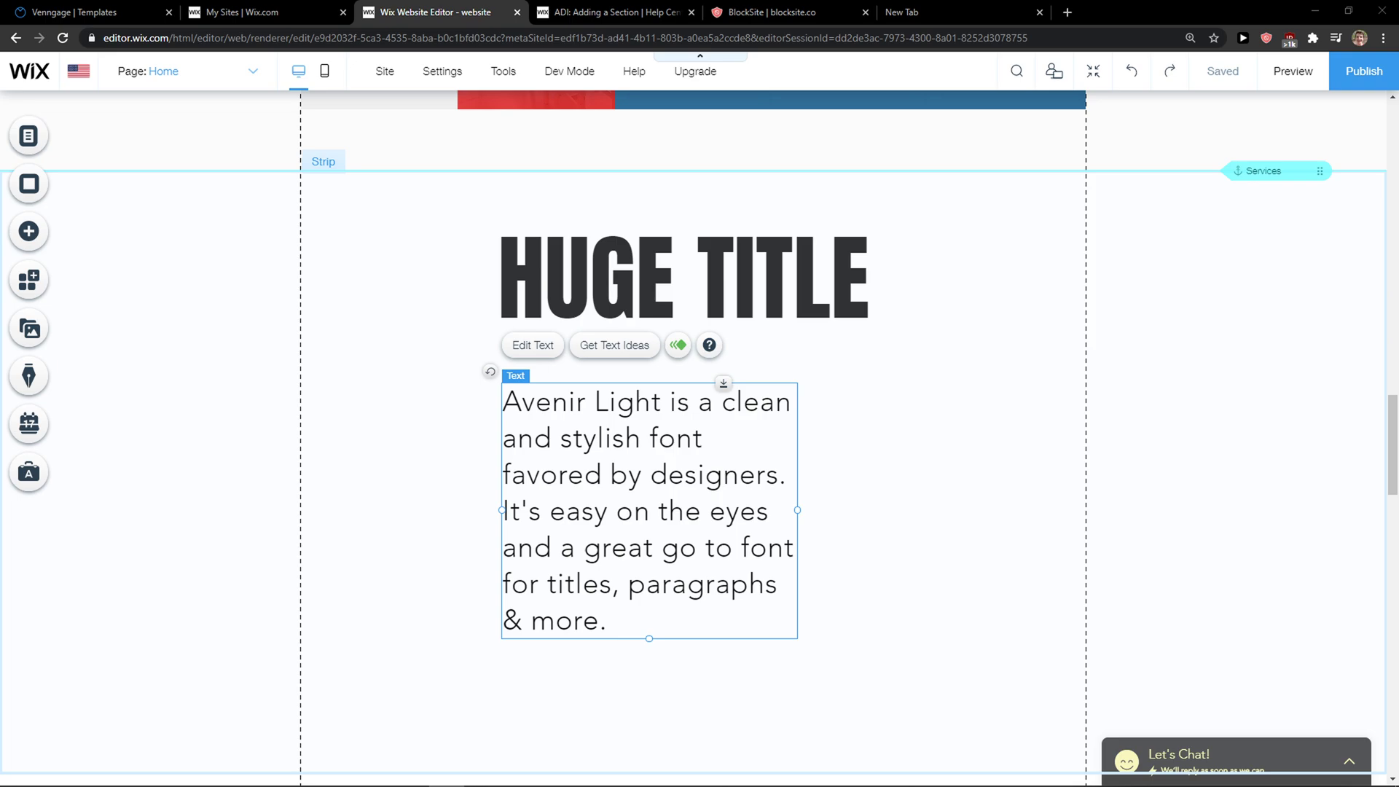
mouse_move(234, 12)
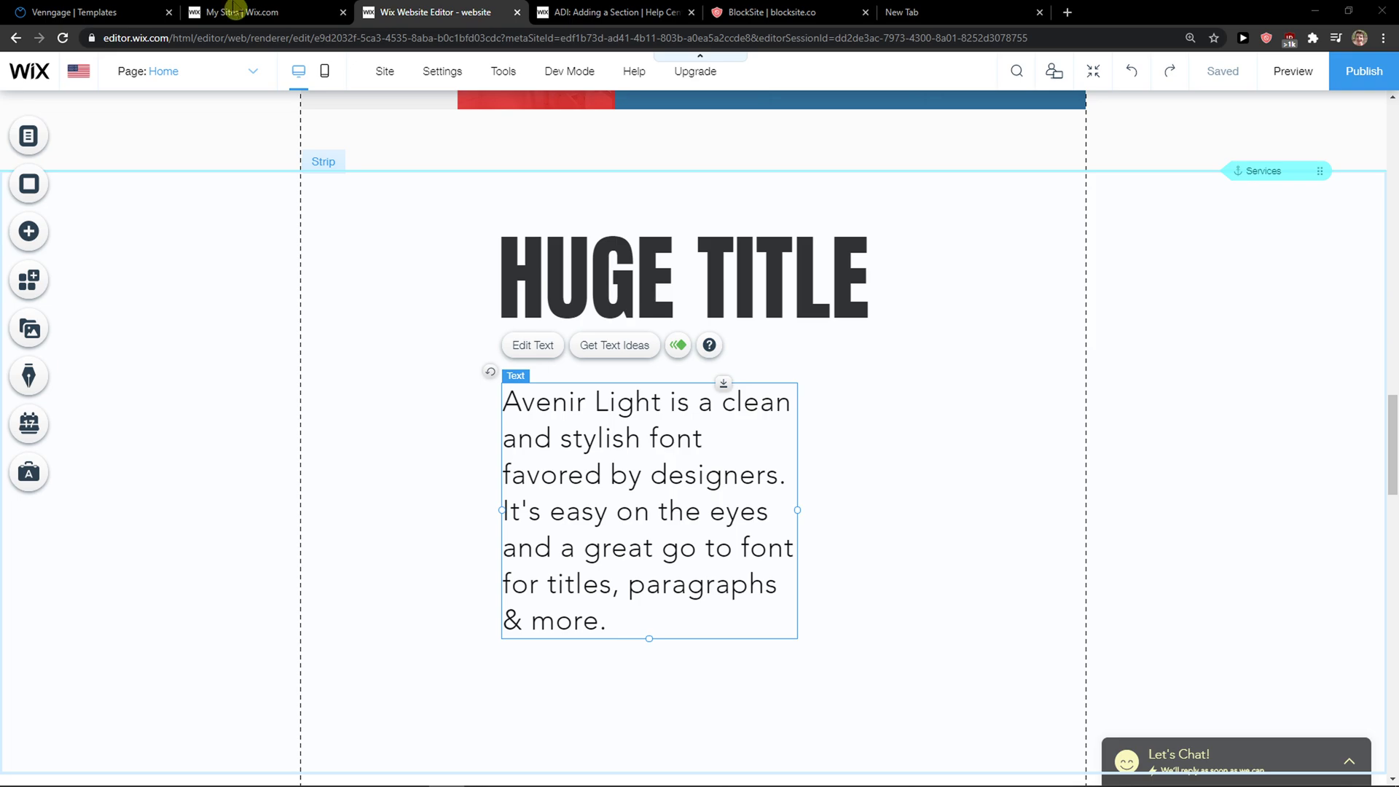
Step: Select the HUGE TITLE heading and open its highlight colour picker
left_click(683, 276)
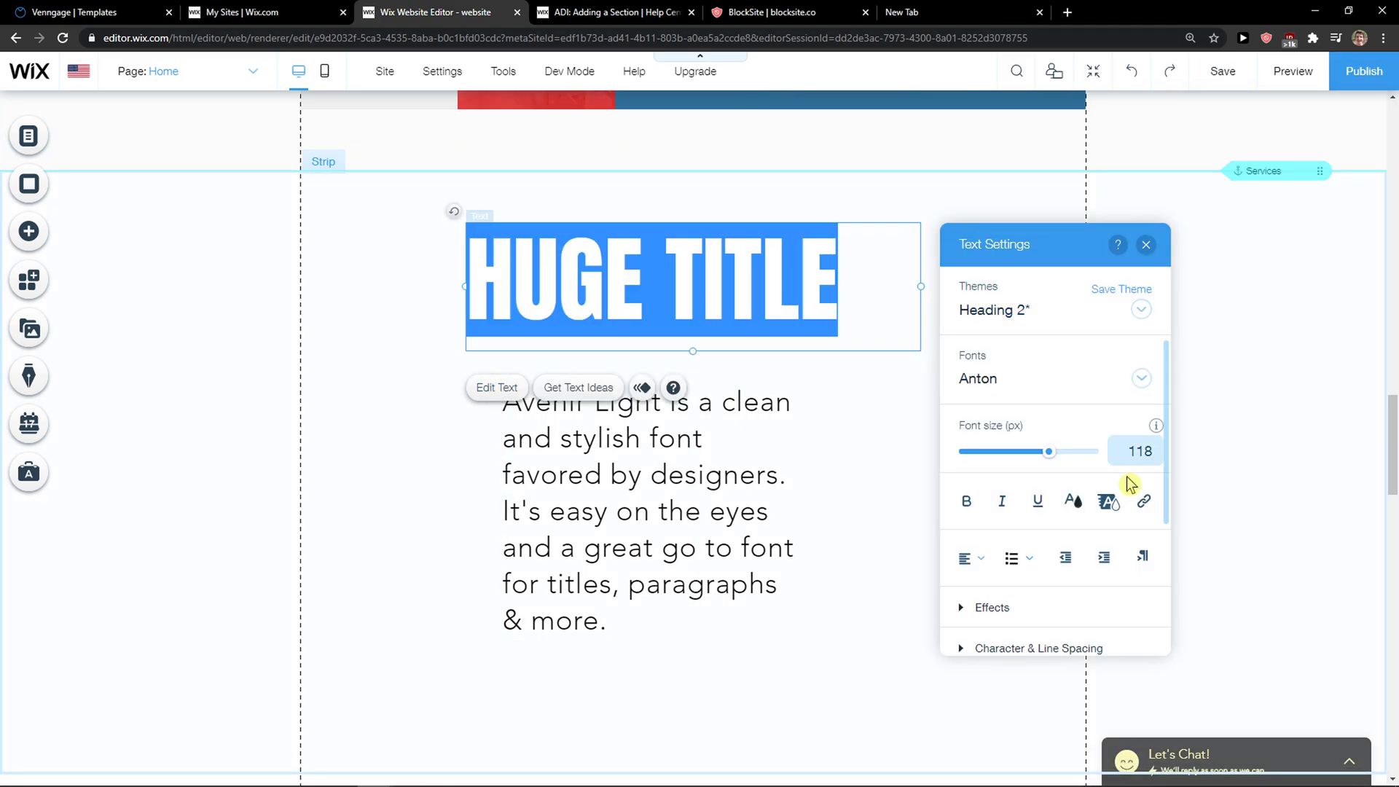
mouse_move(1107, 501)
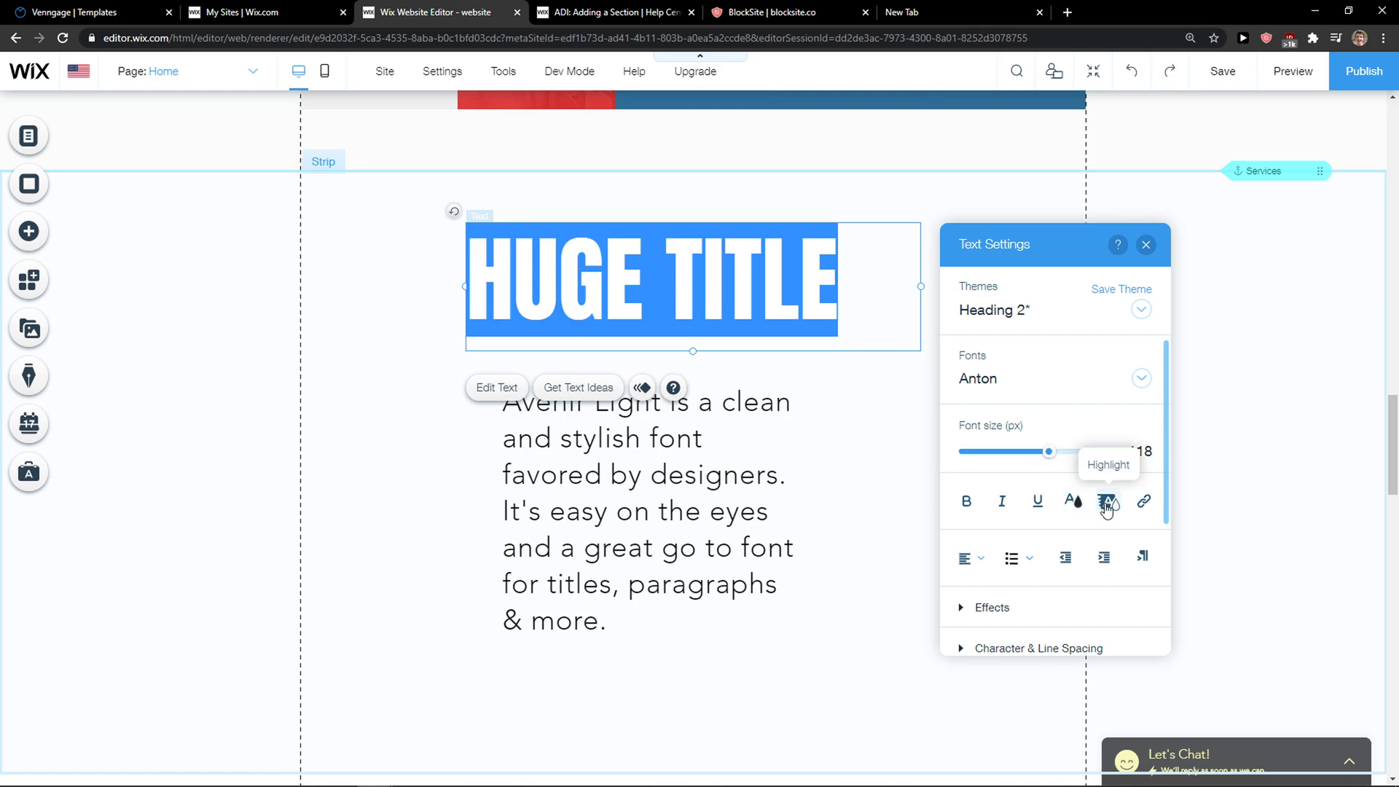
left_click(1107, 501)
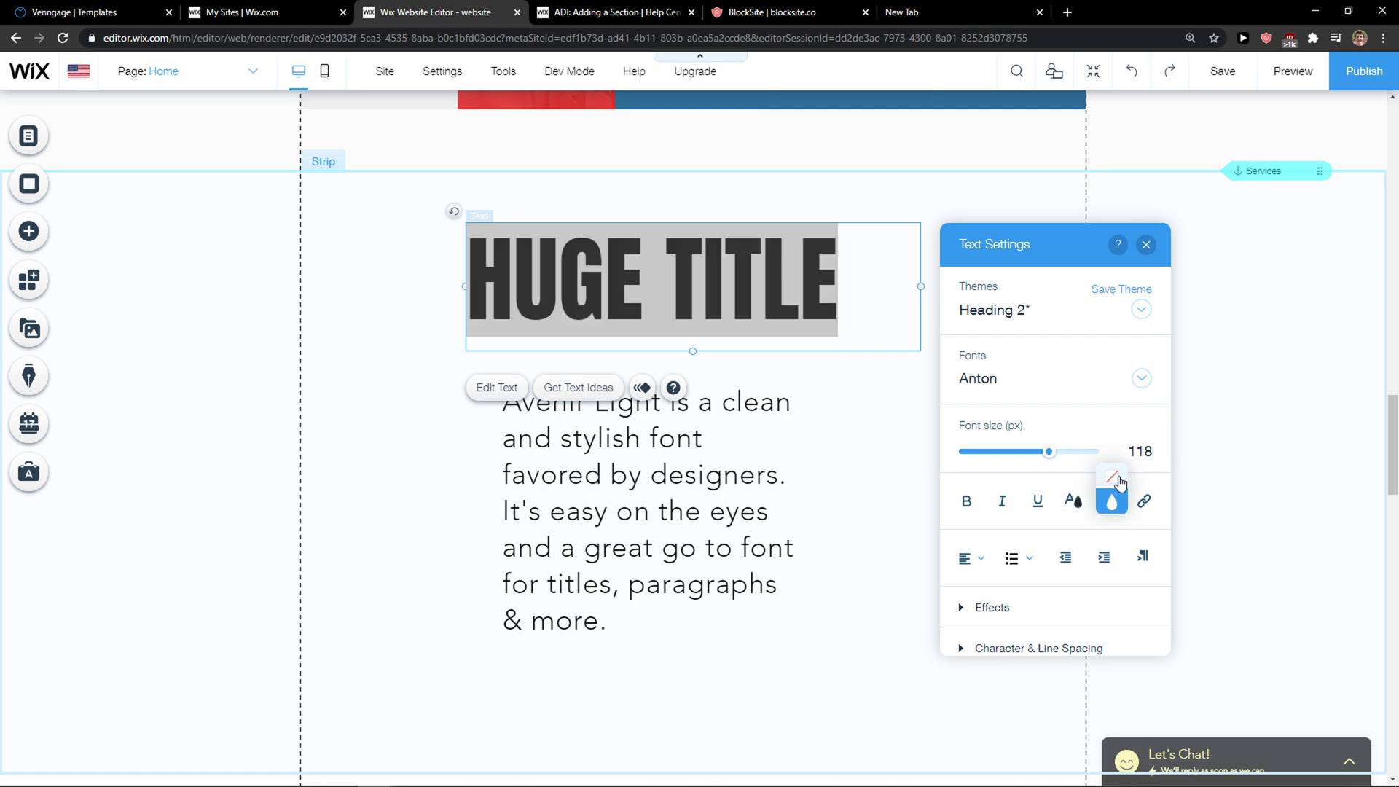
left_click(1111, 501)
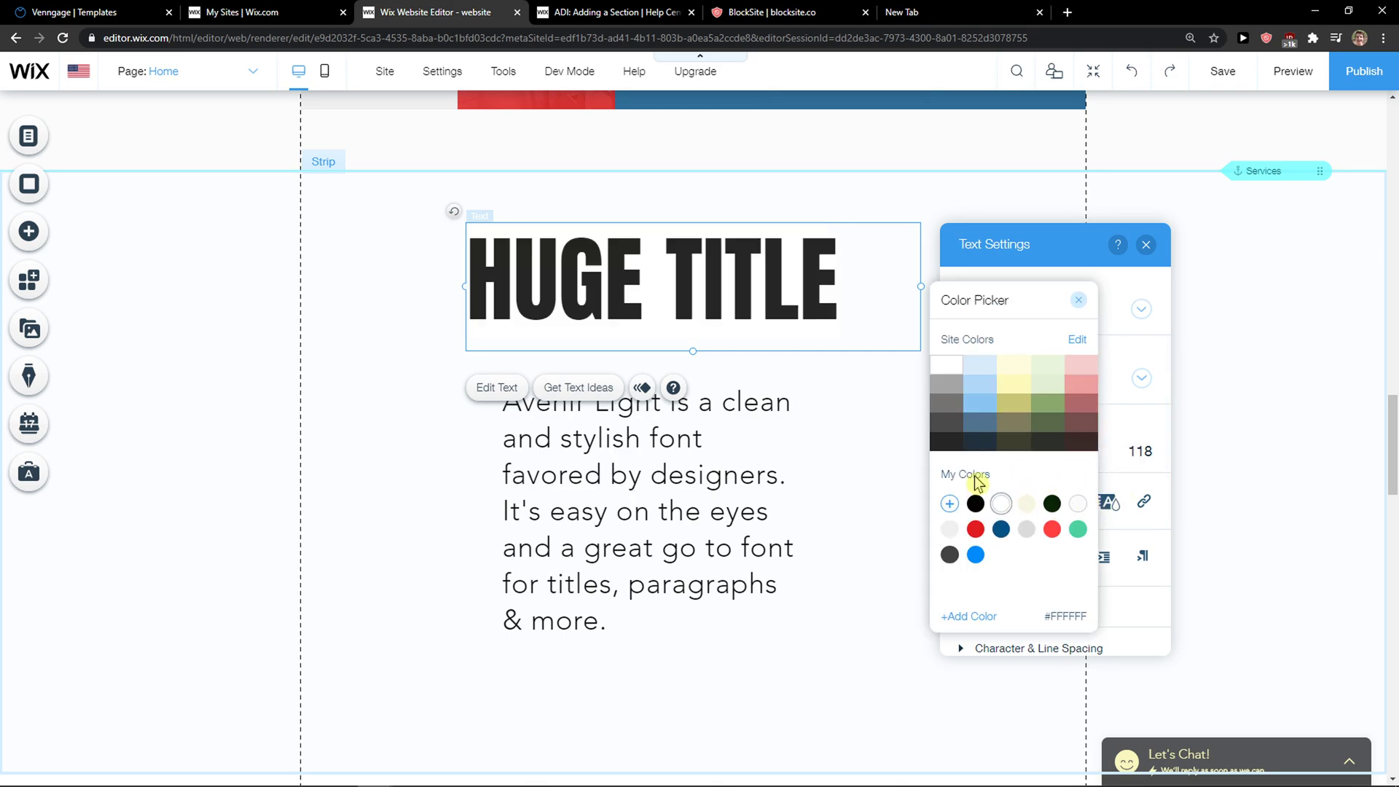
mouse_move(1086, 358)
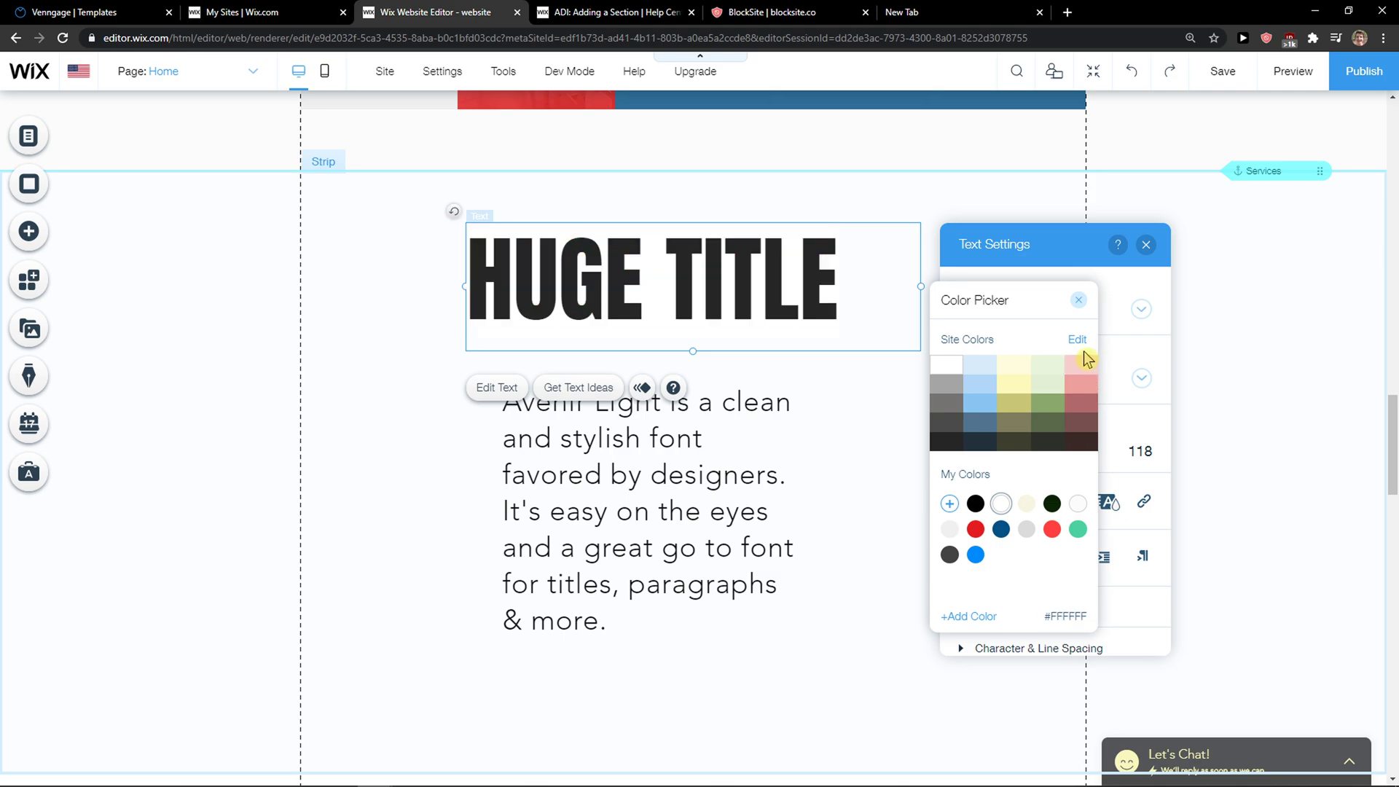
Step: Start a custom highlight colour, green 4BD1A0, for the heading
left_click(1078, 529)
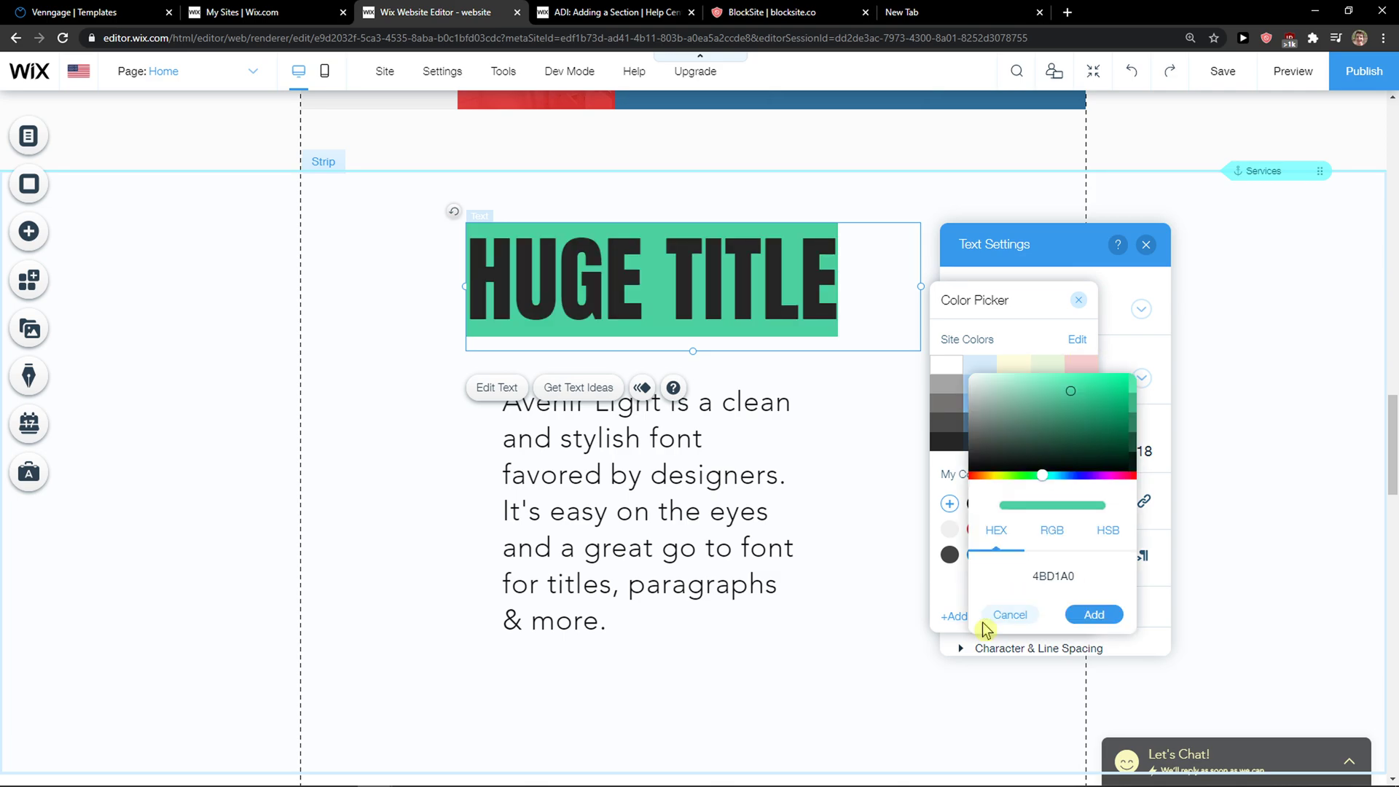
mouse_move(922, 420)
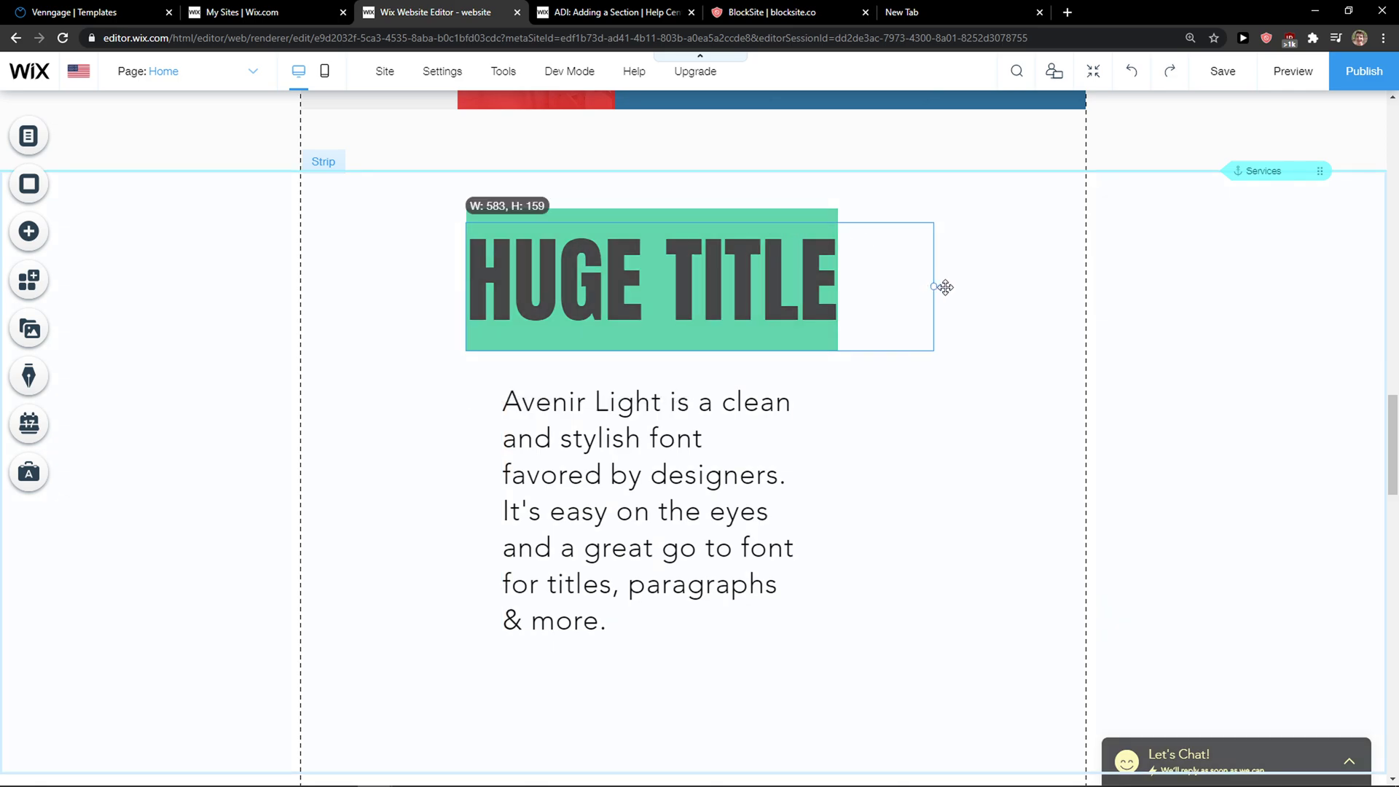
Step: Select the green-highlighted HUGE TITLE heading on the canvas
left_click(652, 283)
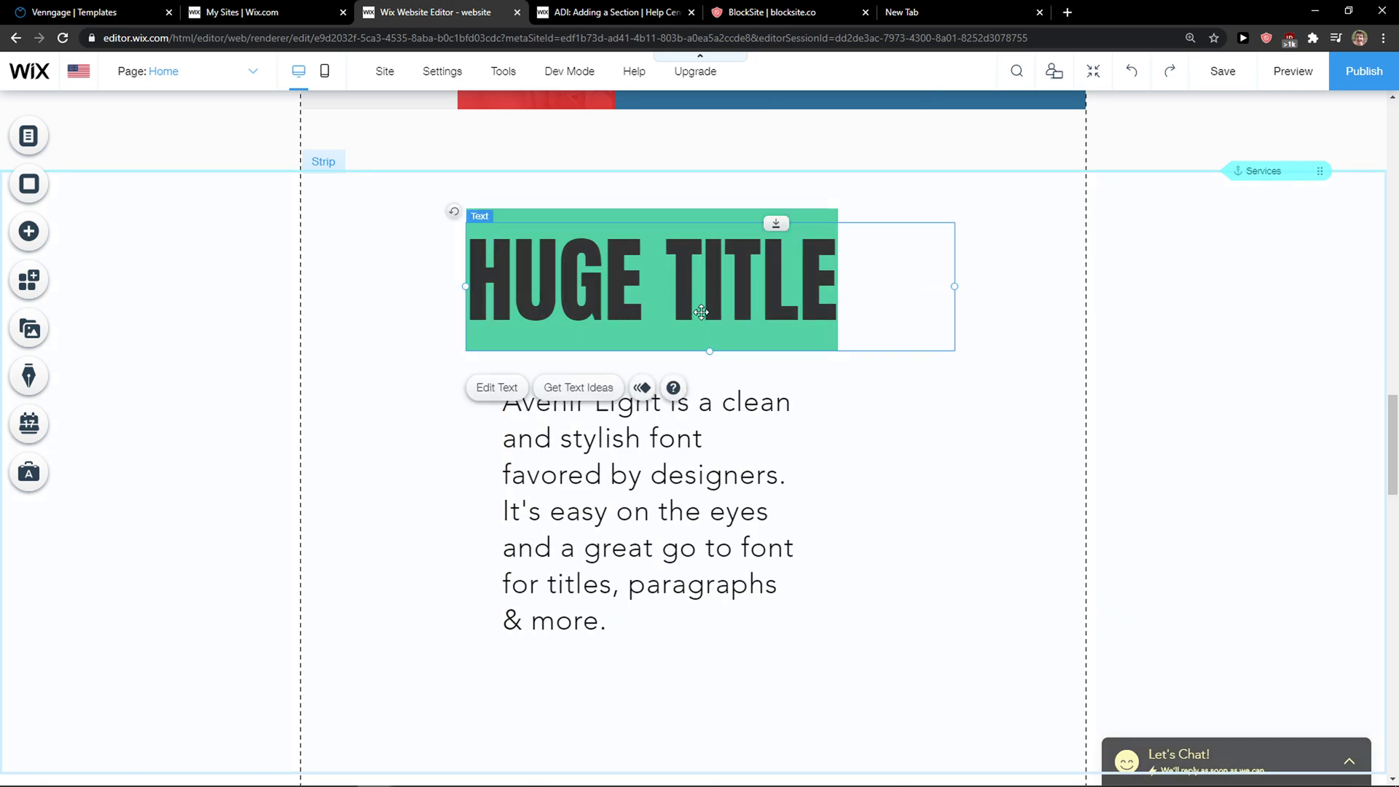